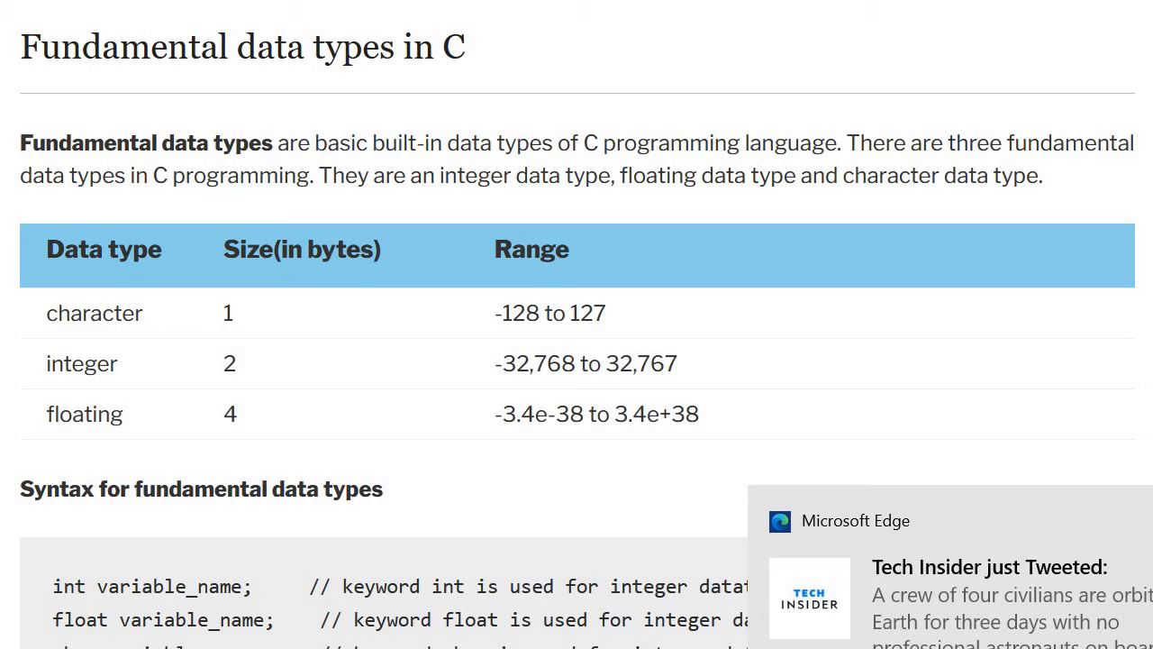
{"action": "scroll", "scroll_direction": "down", "scroll_amount": 3}
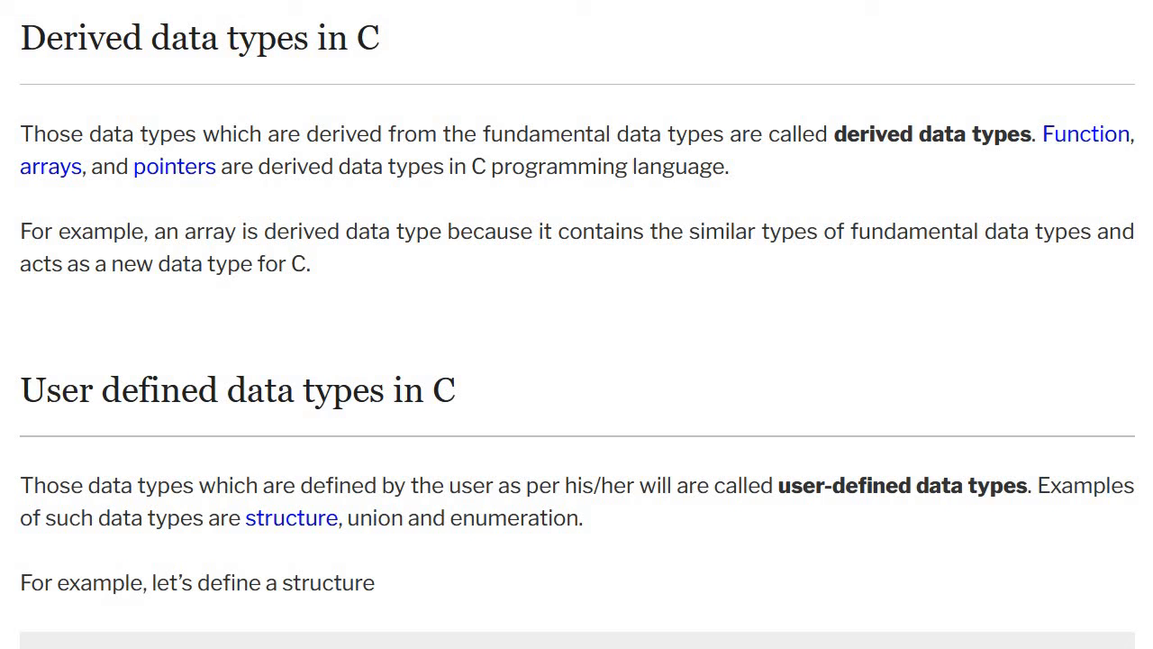
{"action": "scroll", "scroll_direction": "down", "scroll_amount": 3}
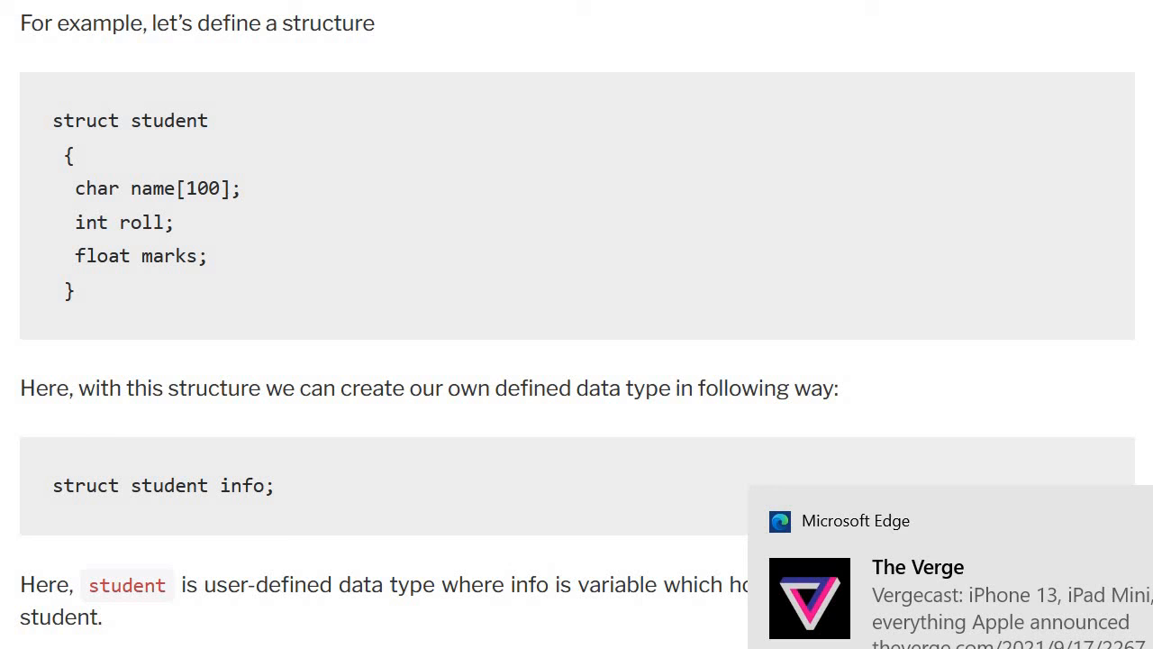